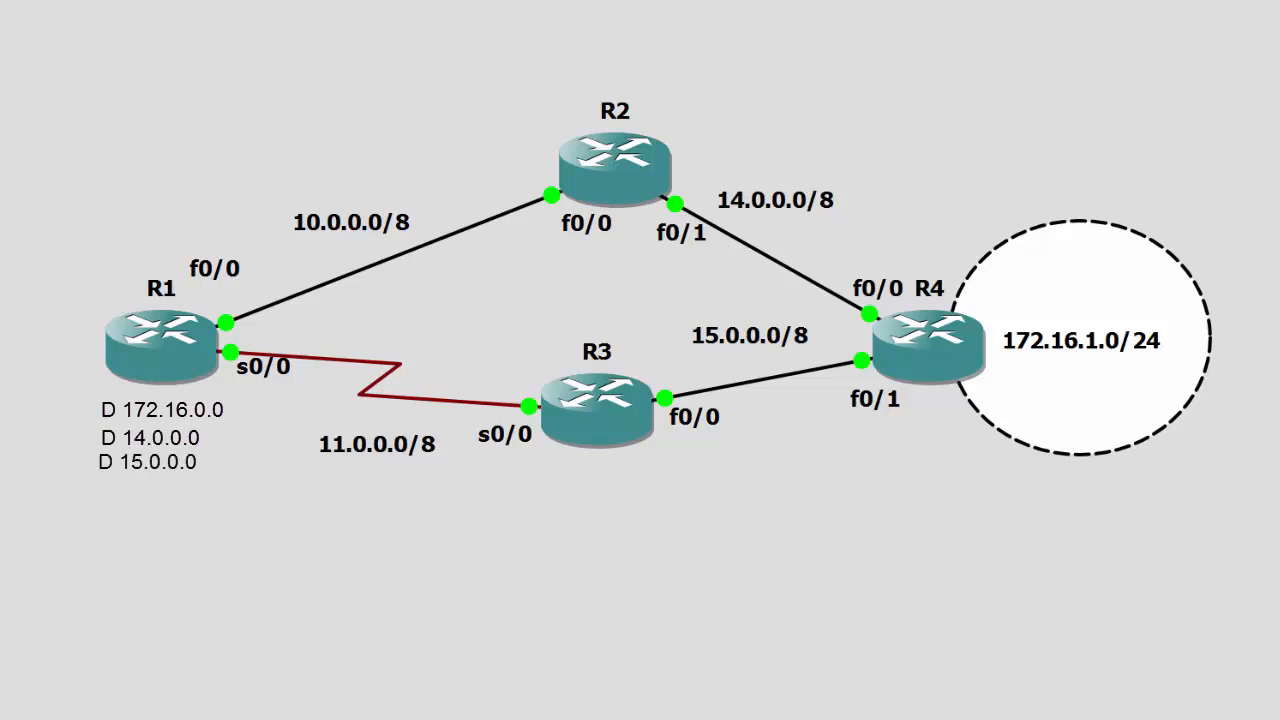
Step: Bring up R1's PuTTY console session at the privileged prompt
{"action": "left_click", "coordinate": [150, 436]}
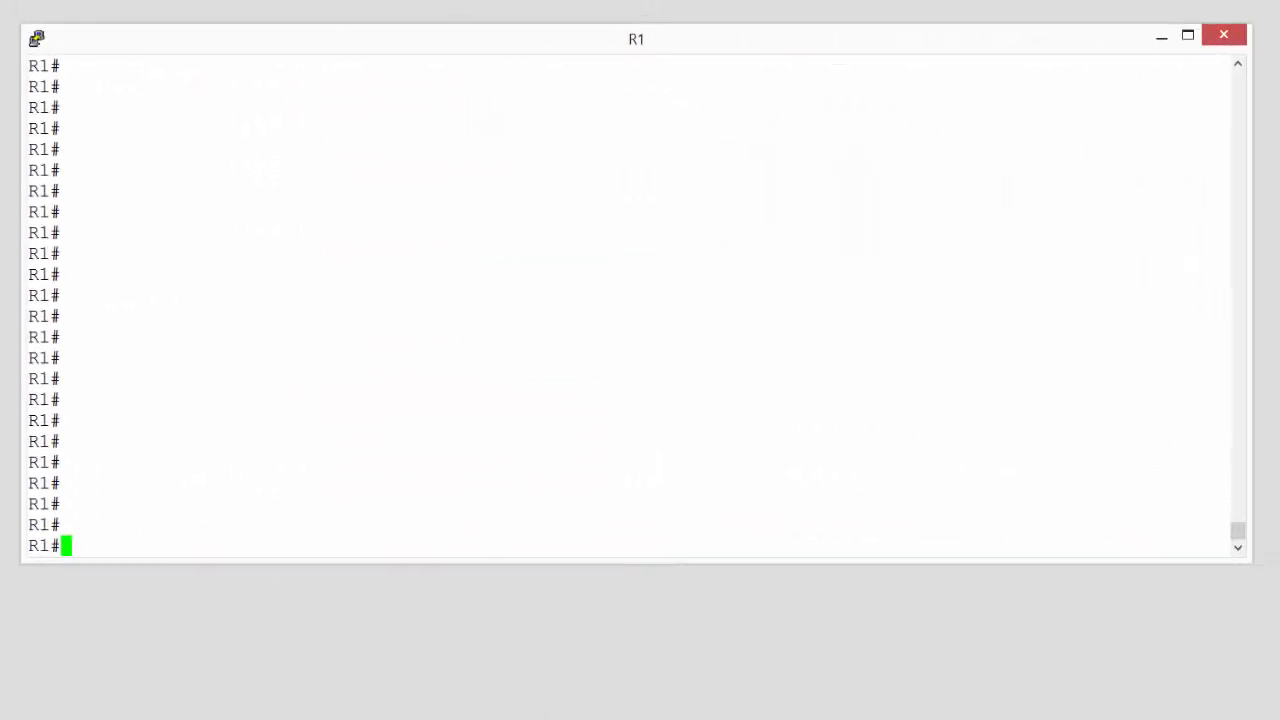
Step: Show R1's routing table with 'sh ip route', revealing a single EIGRP route to 172.16.0.0/16 via 10.0.0.2
{"action": "type", "text": "s"}
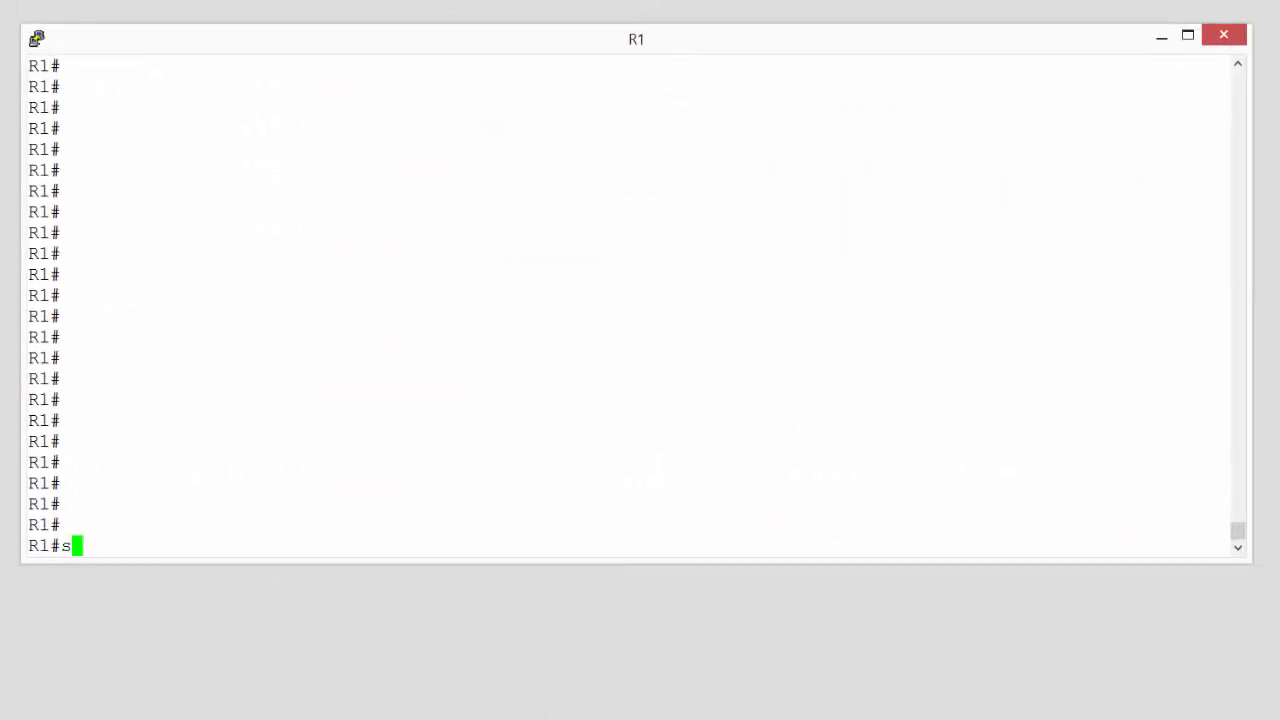
{"action": "type", "text": "h ip route"}
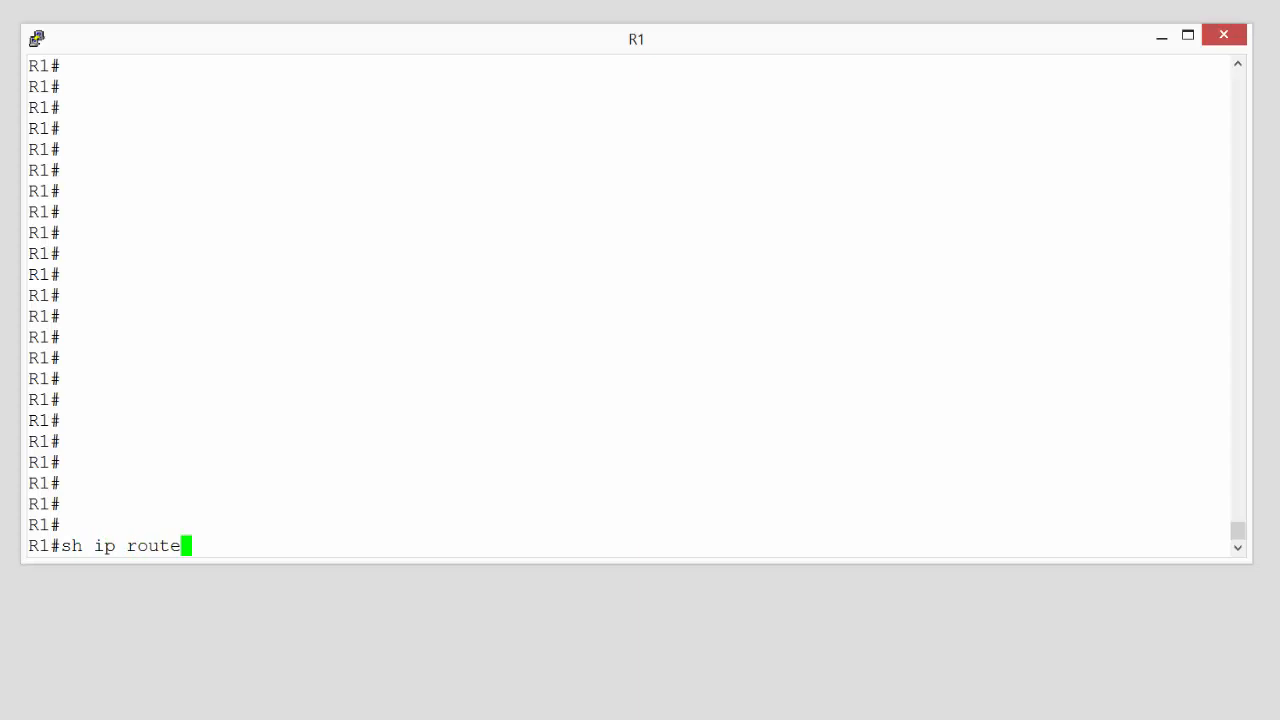
{"action": "key", "text": "Return"}
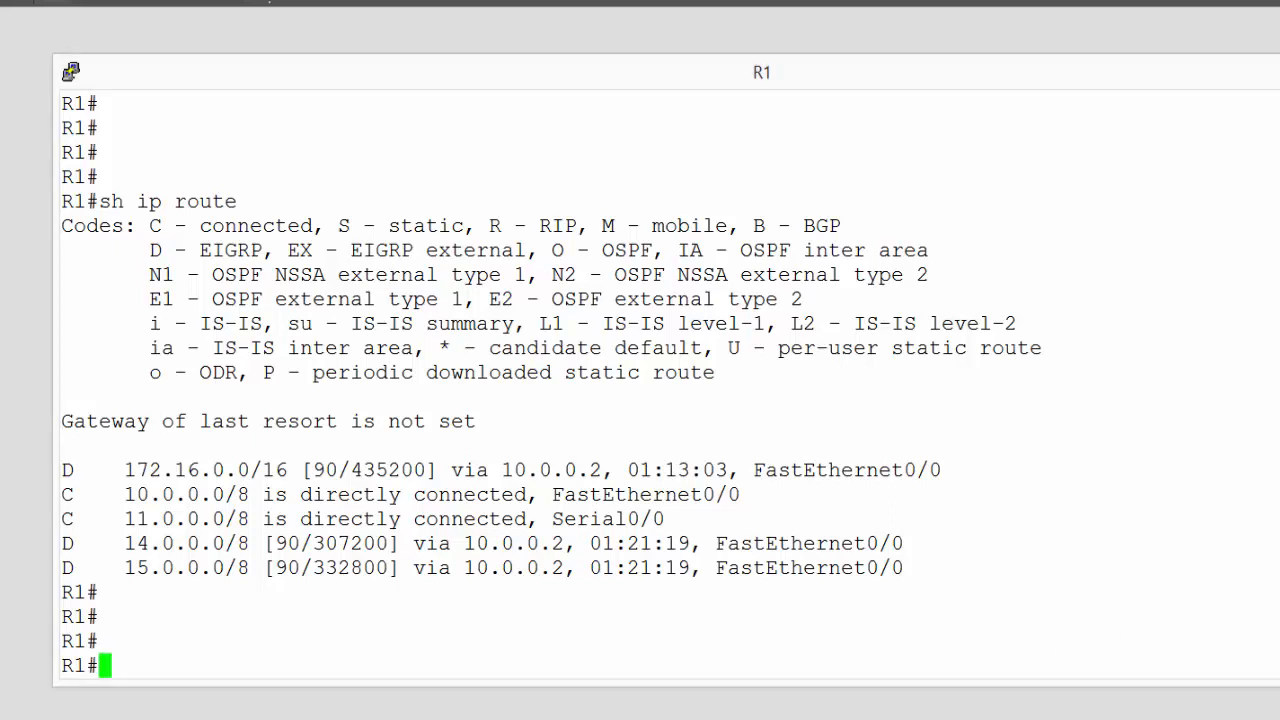
Step: Show R1's EIGRP topology table, listing 172.16.0.0/16 via both 10.0.0.2 and 11.0.0.2
{"action": "type", "text": "sh ip eigrp topology"}
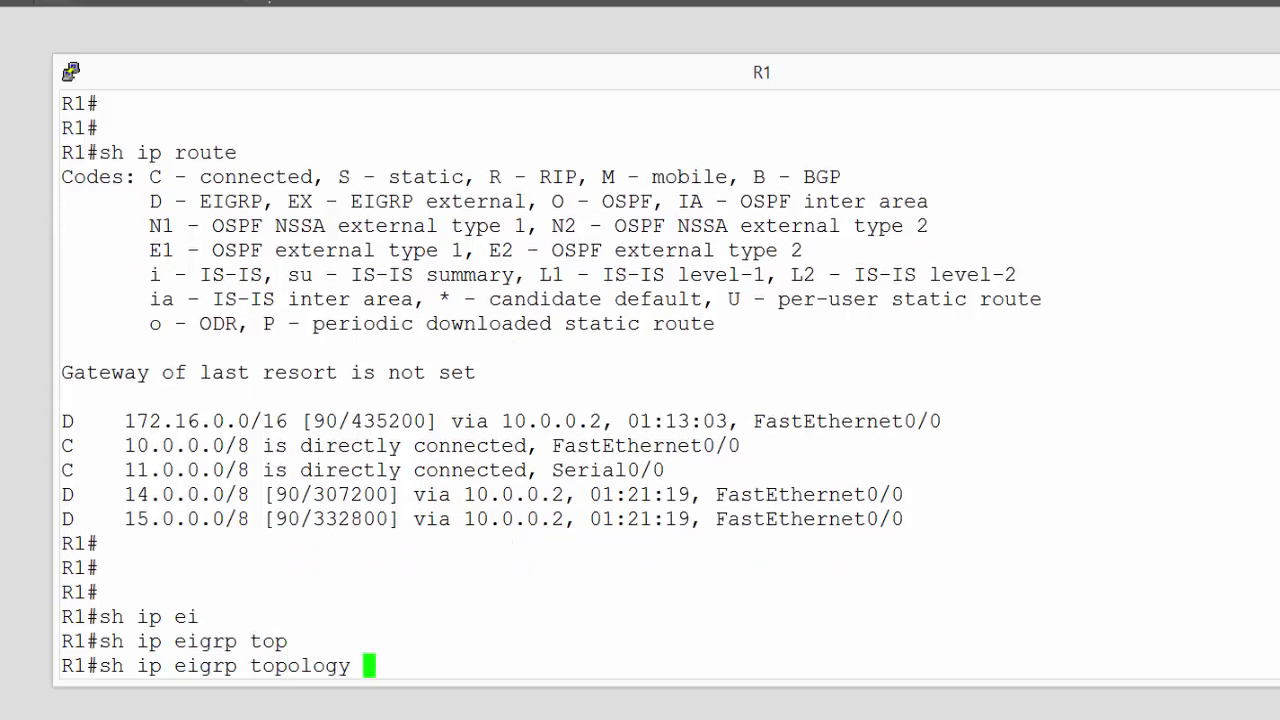
{"action": "key", "text": "Return"}
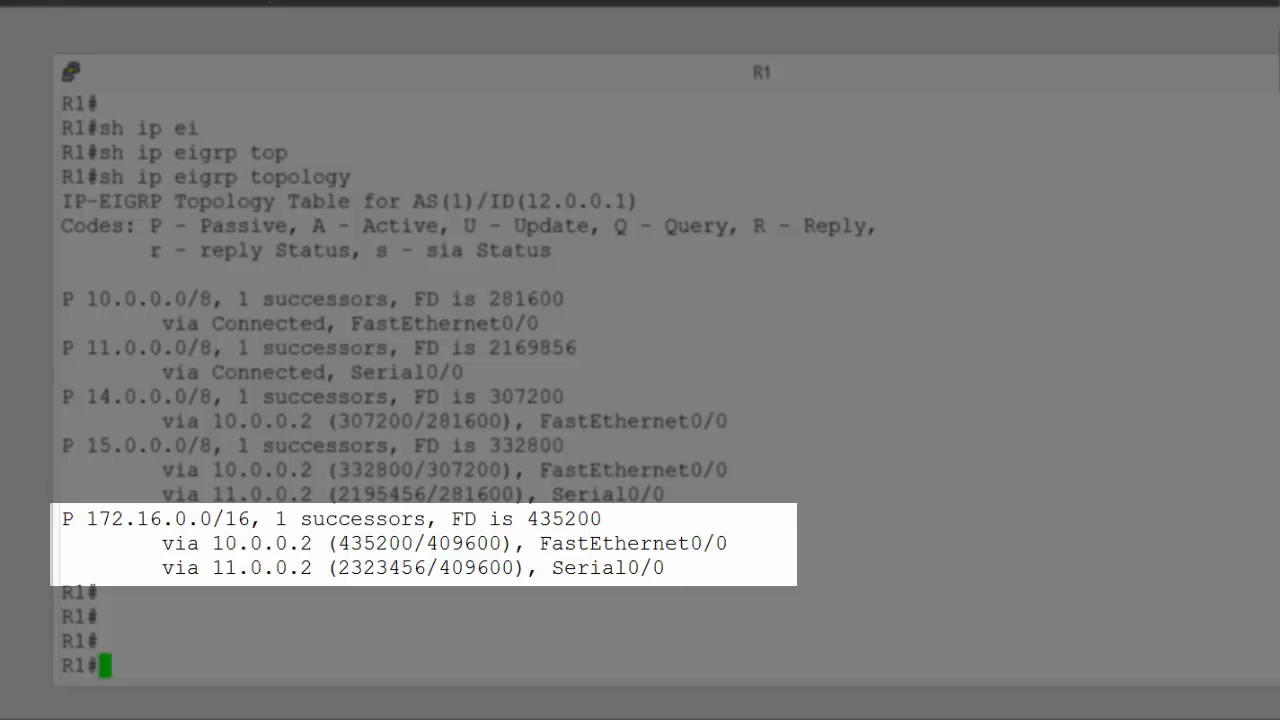
{"action": "double_click", "coordinate": [376, 544]}
{"action": "type", "text": "conf t"}
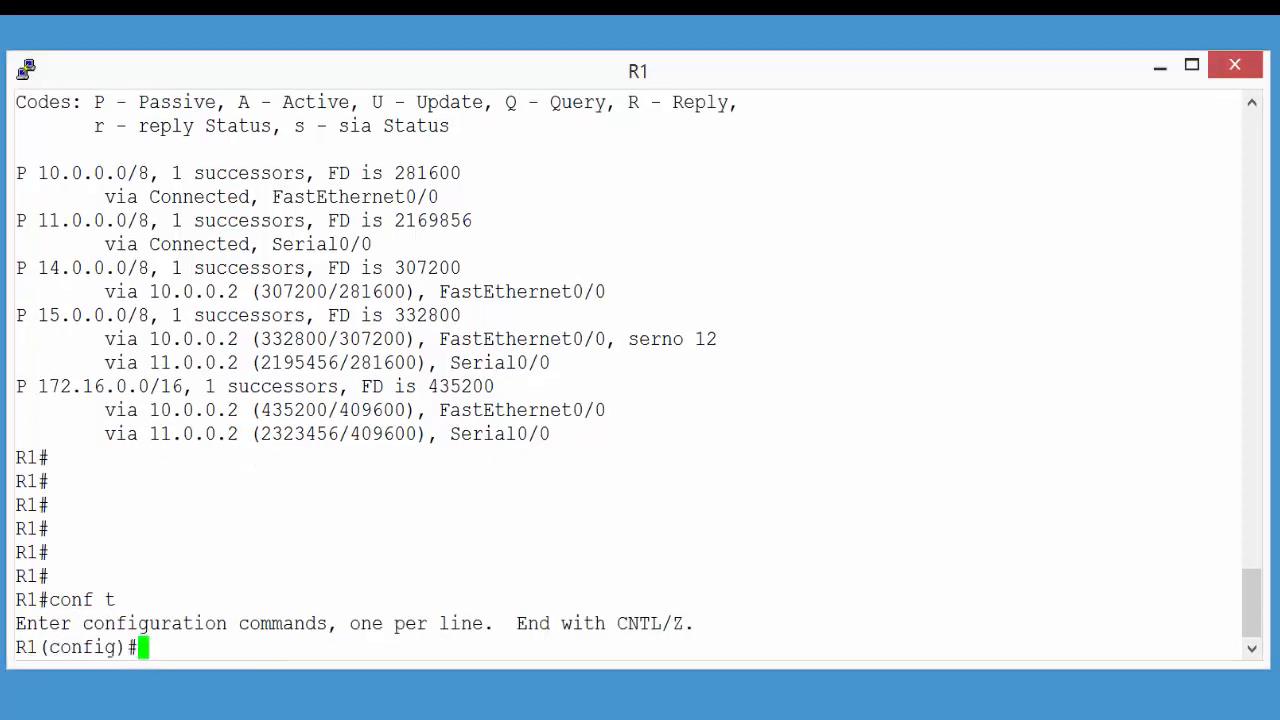
Step: Configure variance 6 under router eigrp 1 on R1 and exit back to privileged EXEC mode
{"action": "type", "text": "routet"}
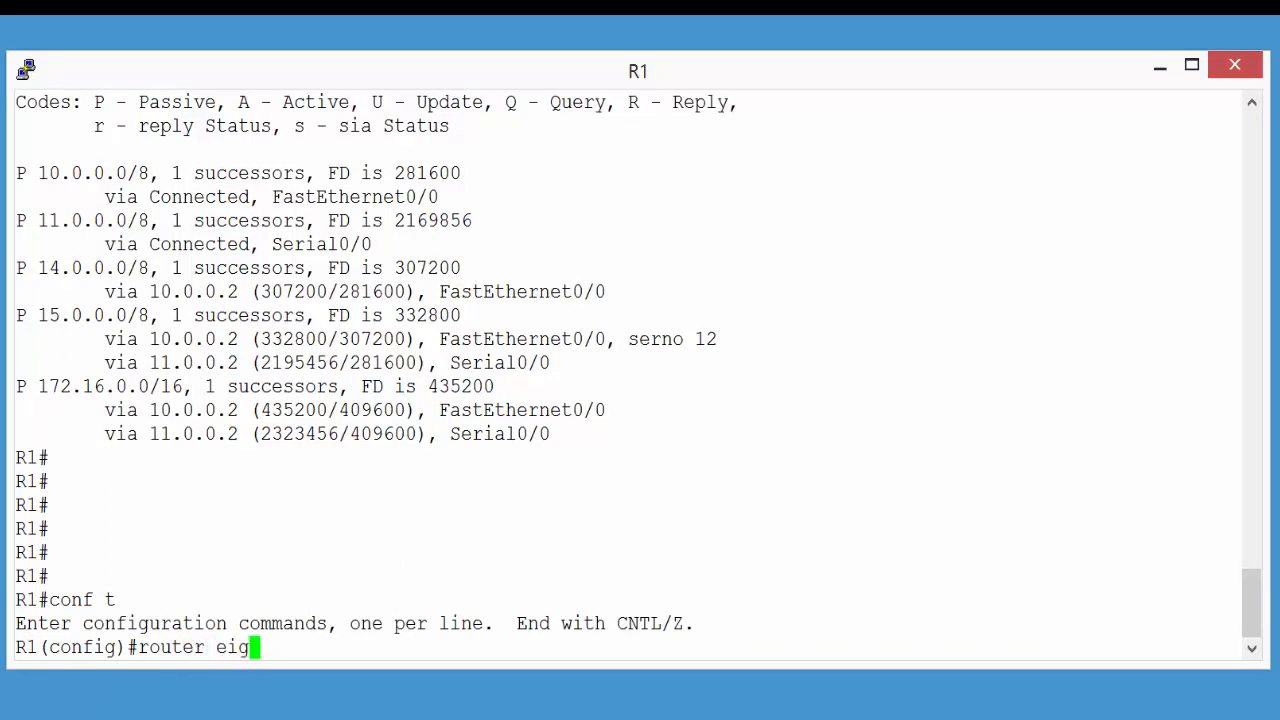
{"action": "type", "text": "rp 1"}
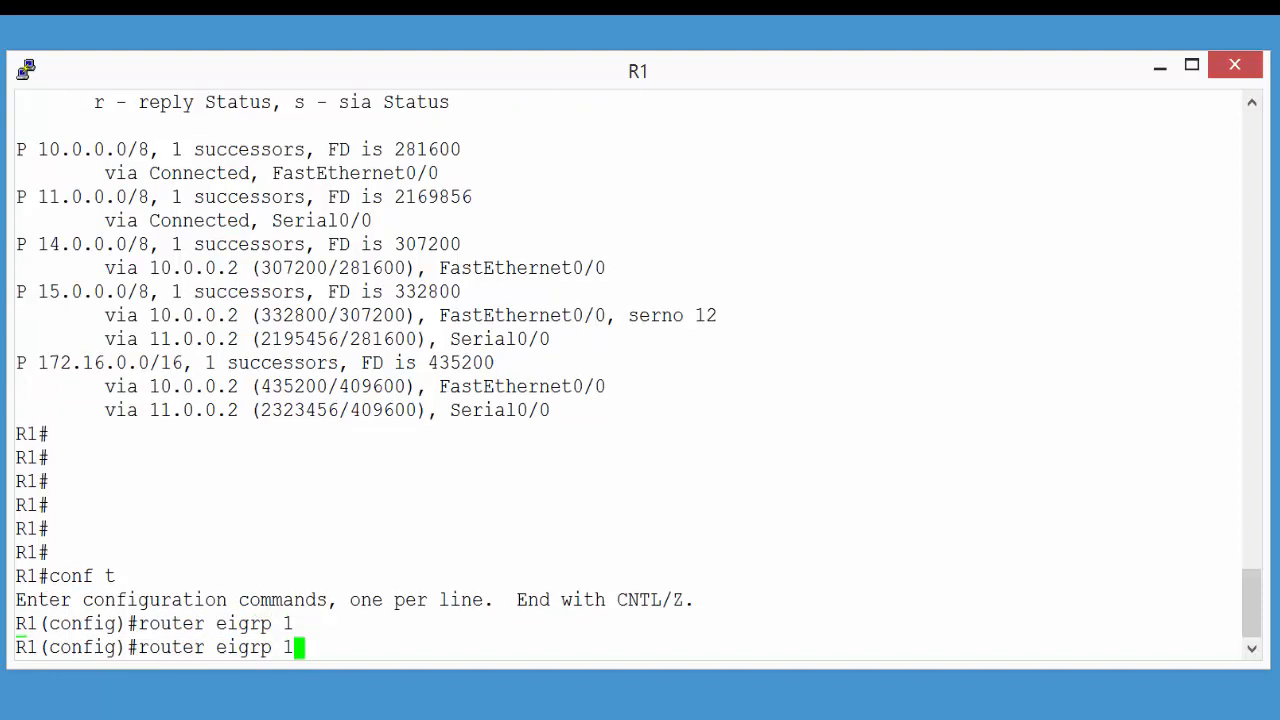
{"action": "type", "text": "ve"}
{"action": "type", "text": "variance"}
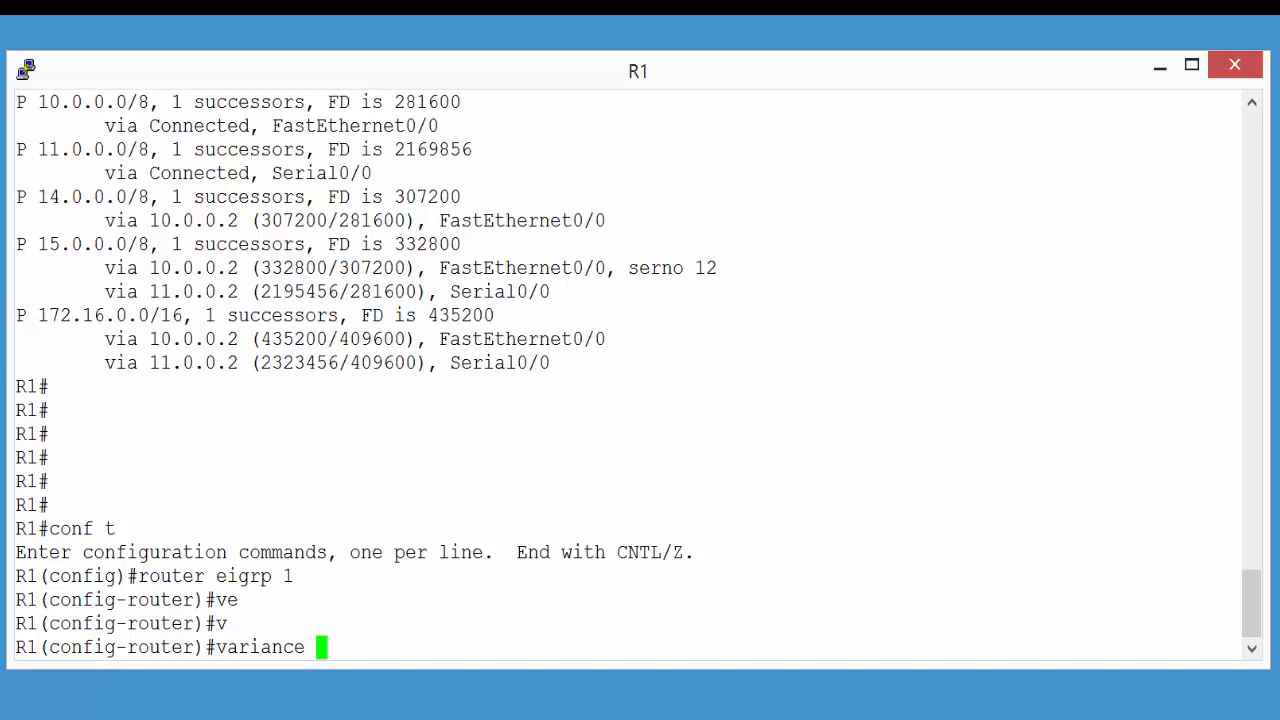
{"action": "type", "text": "6"}
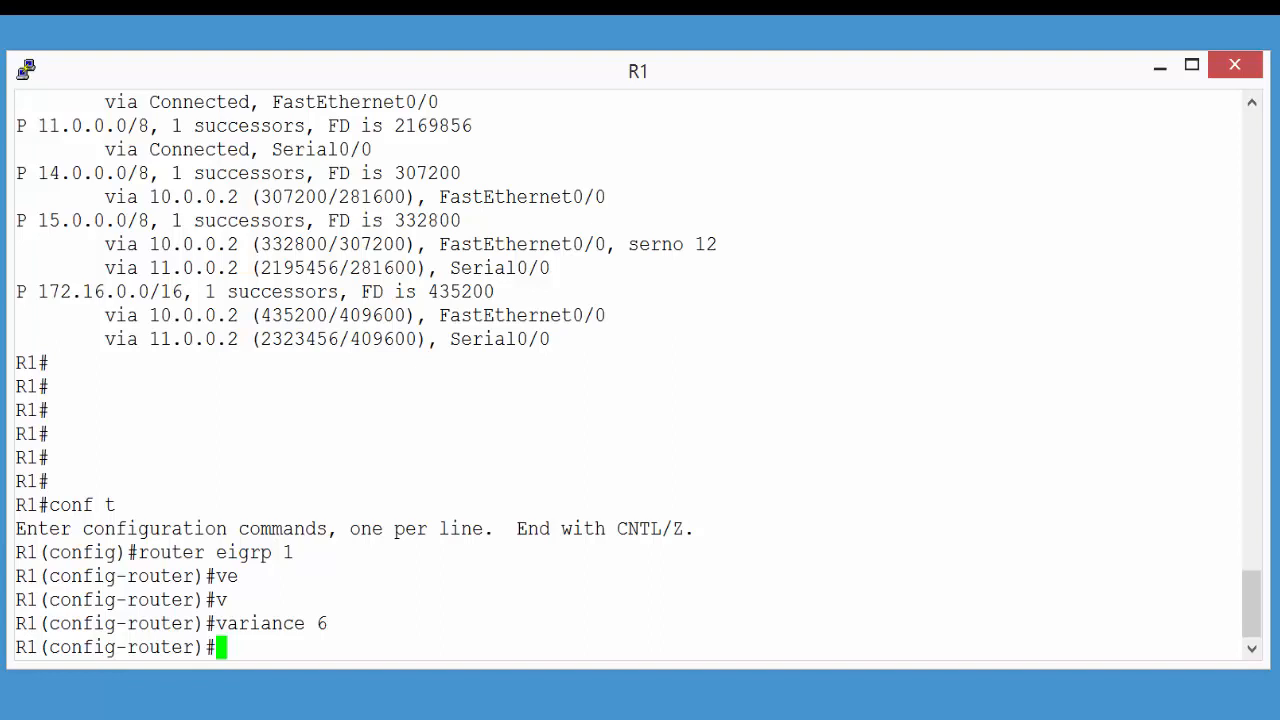
{"action": "type", "text": "exit"}
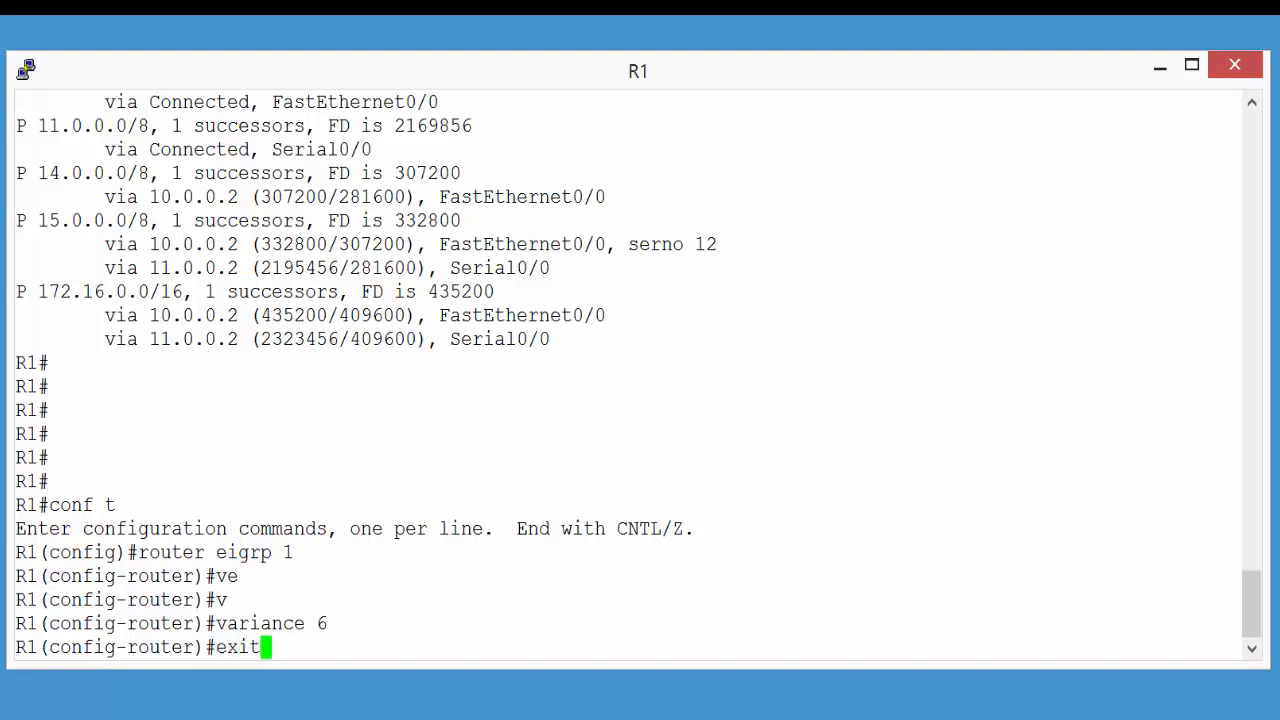
{"action": "key", "text": "Return"}
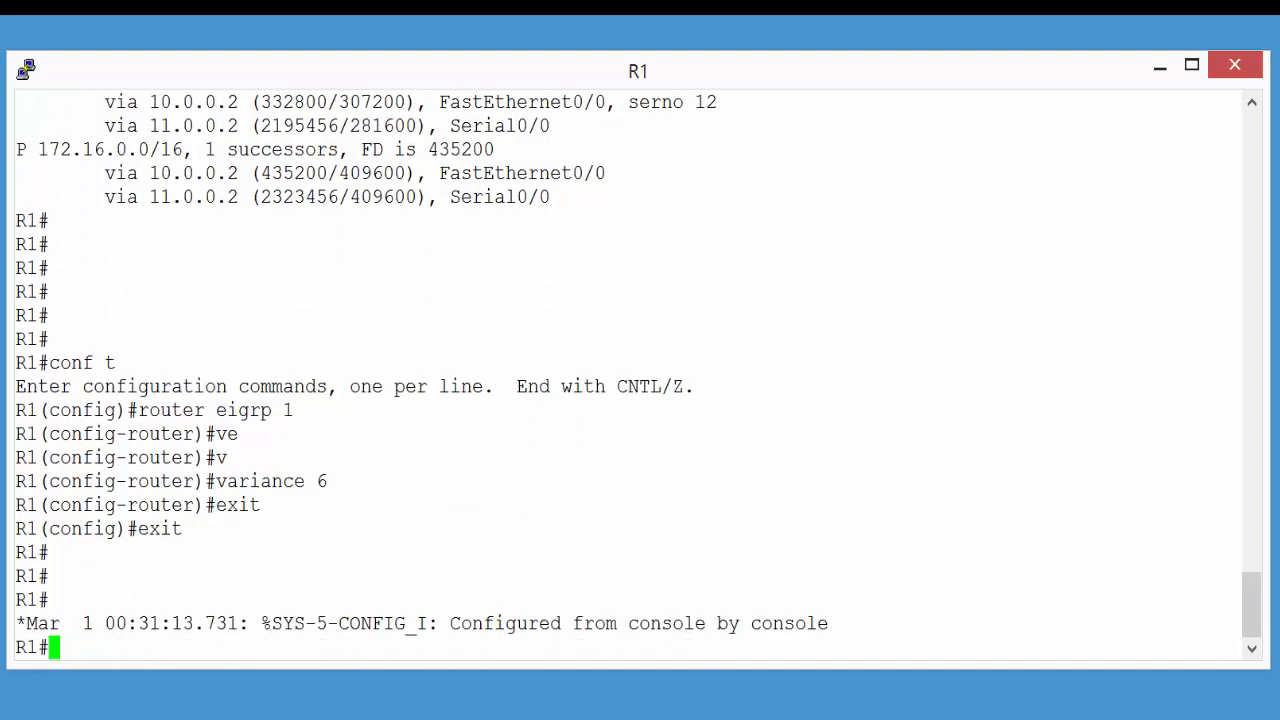
{"action": "type", "text": "sh ip rout"}
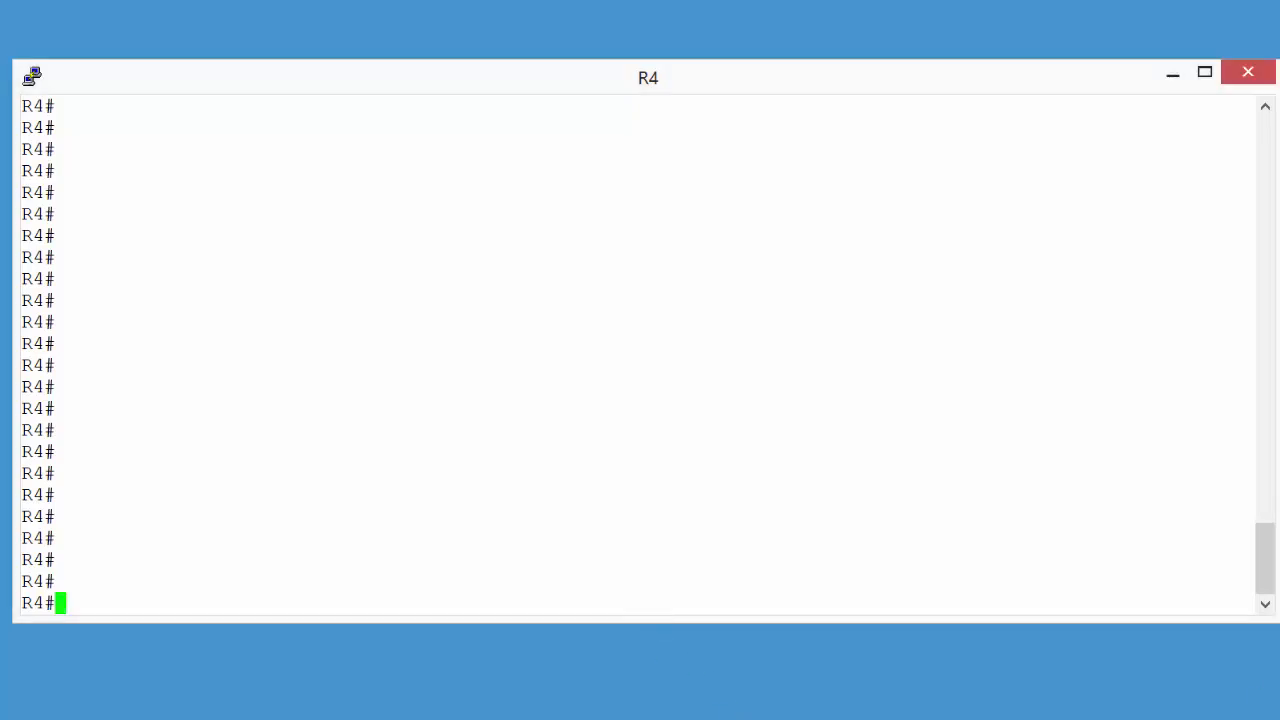
Step: On R4, enter router eigrp 1 configuration and disable auto-summary
{"action": "type", "text": "conf t"}
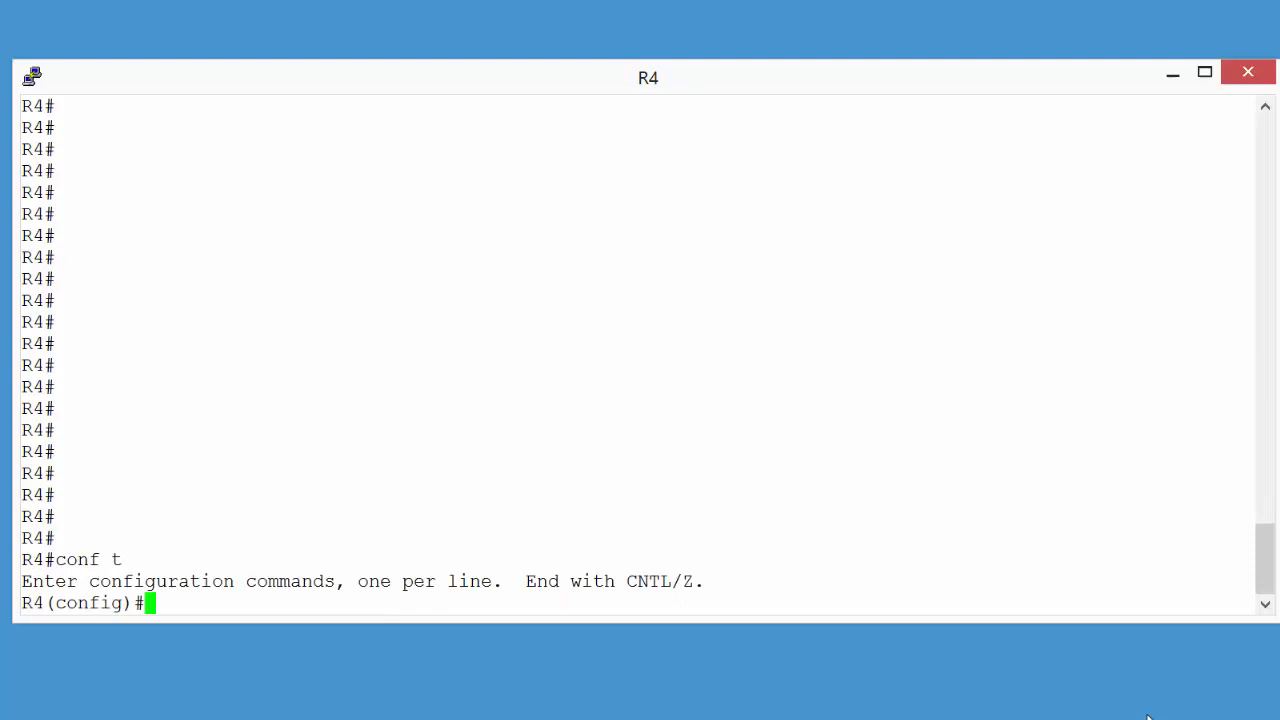
{"action": "type", "text": "ro"}
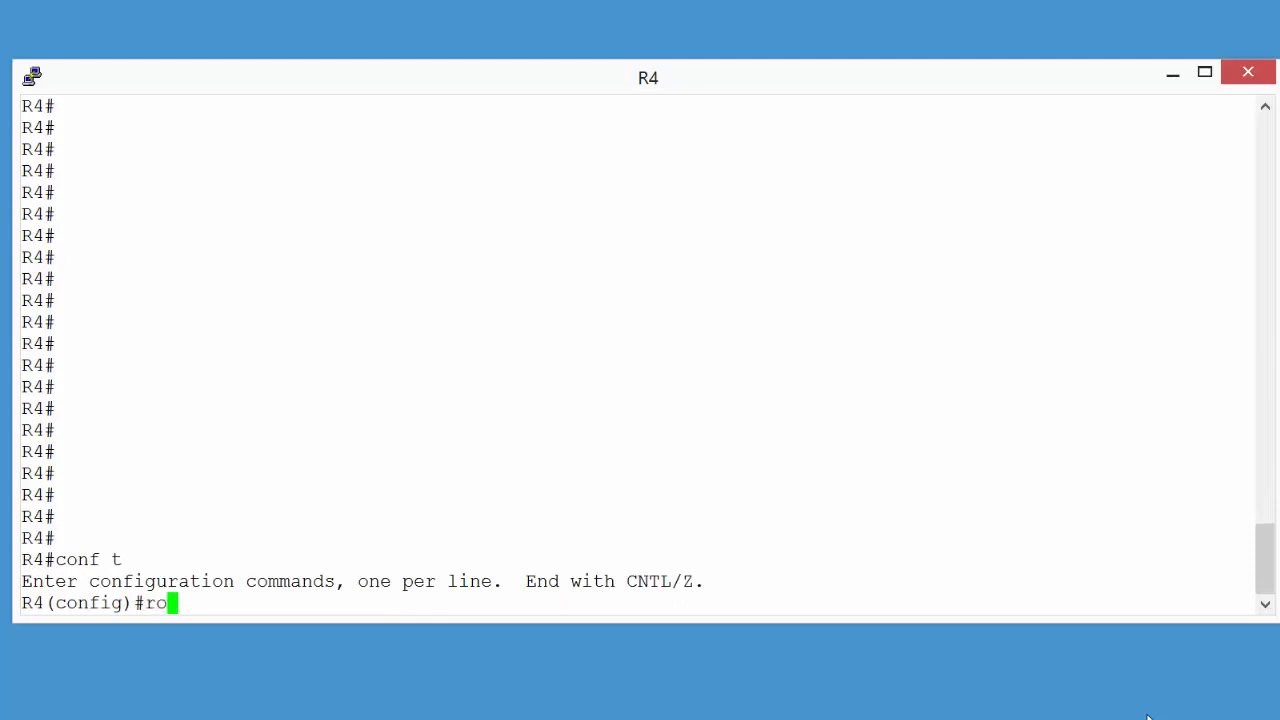
{"action": "type", "text": "uter eigrp 1"}
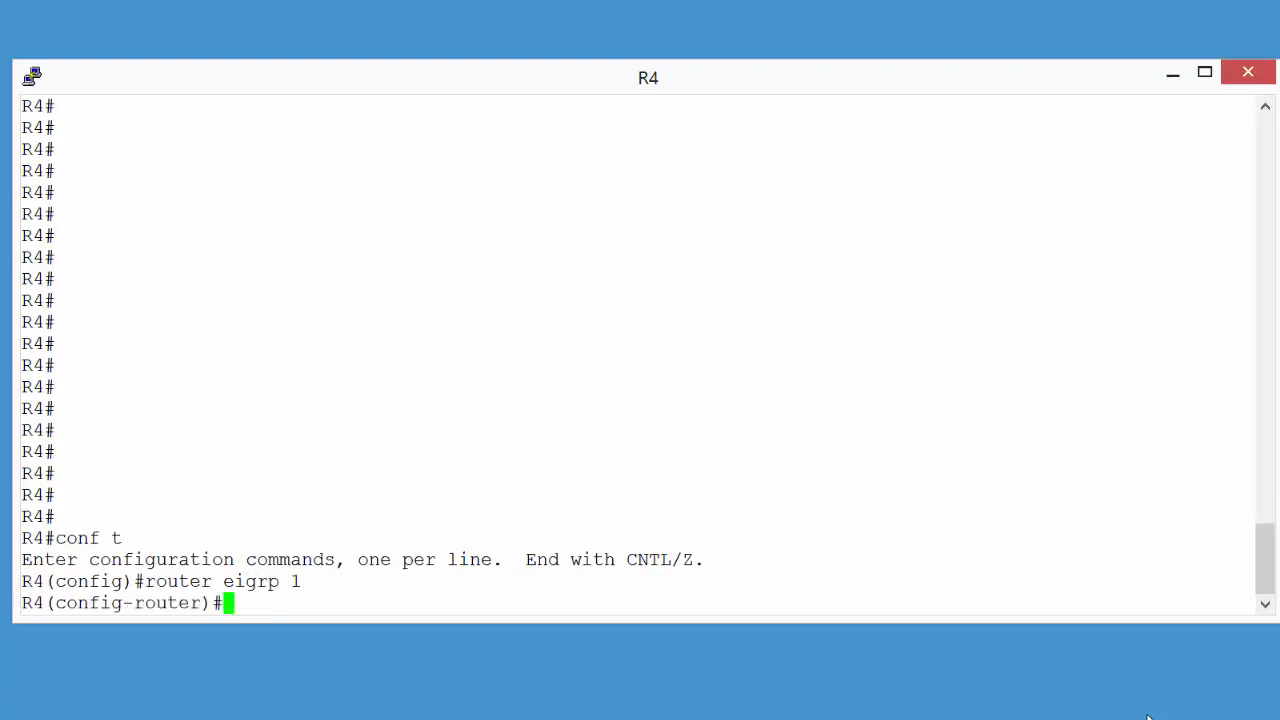
{"action": "type", "text": "No"}
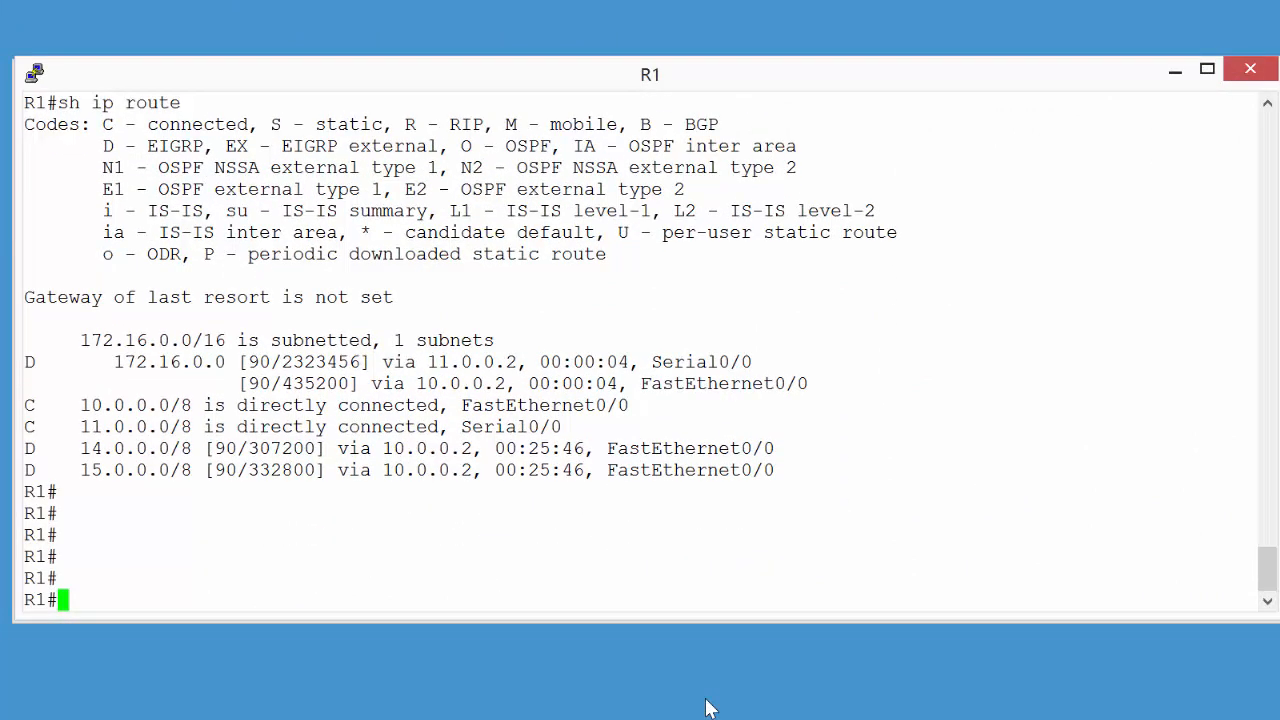
Step: Verify R1's routing table now shows 172.16.1.0/24 via two unequal-cost paths, 11.0.0.2 and 10.0.0.2
{"action": "type", "text": "sh ip route"}
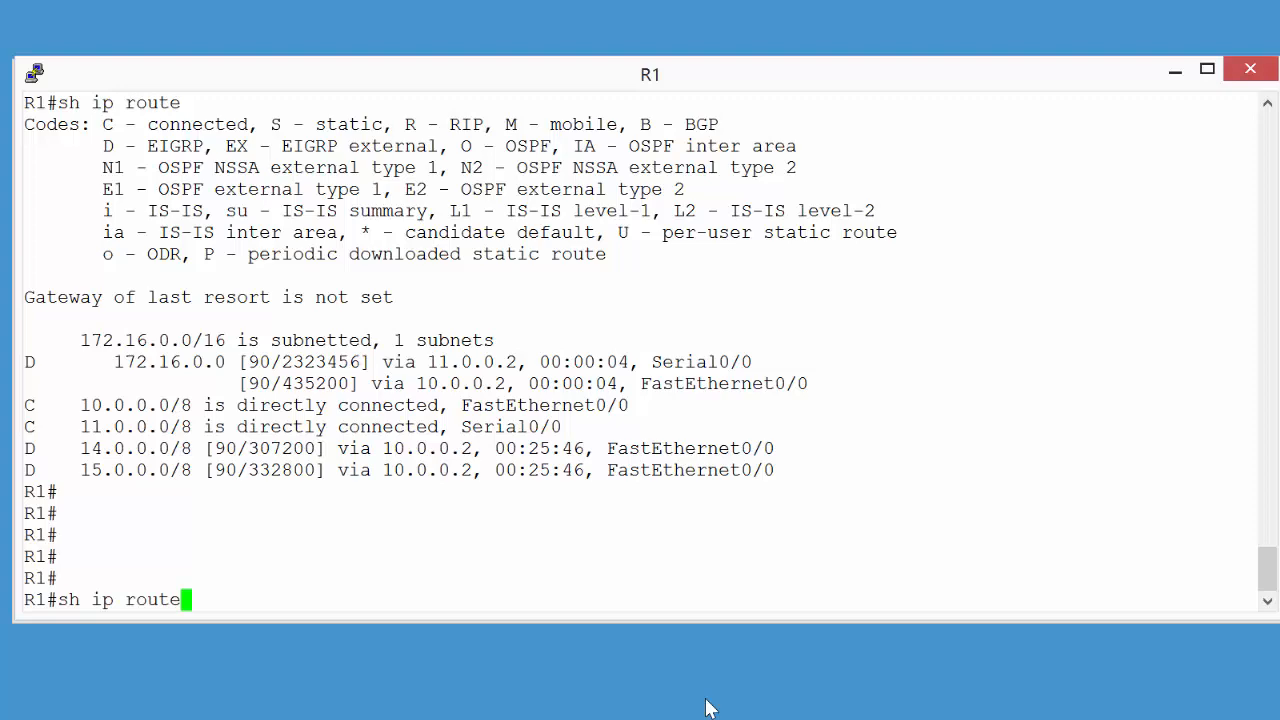
{"action": "key", "text": "Return"}
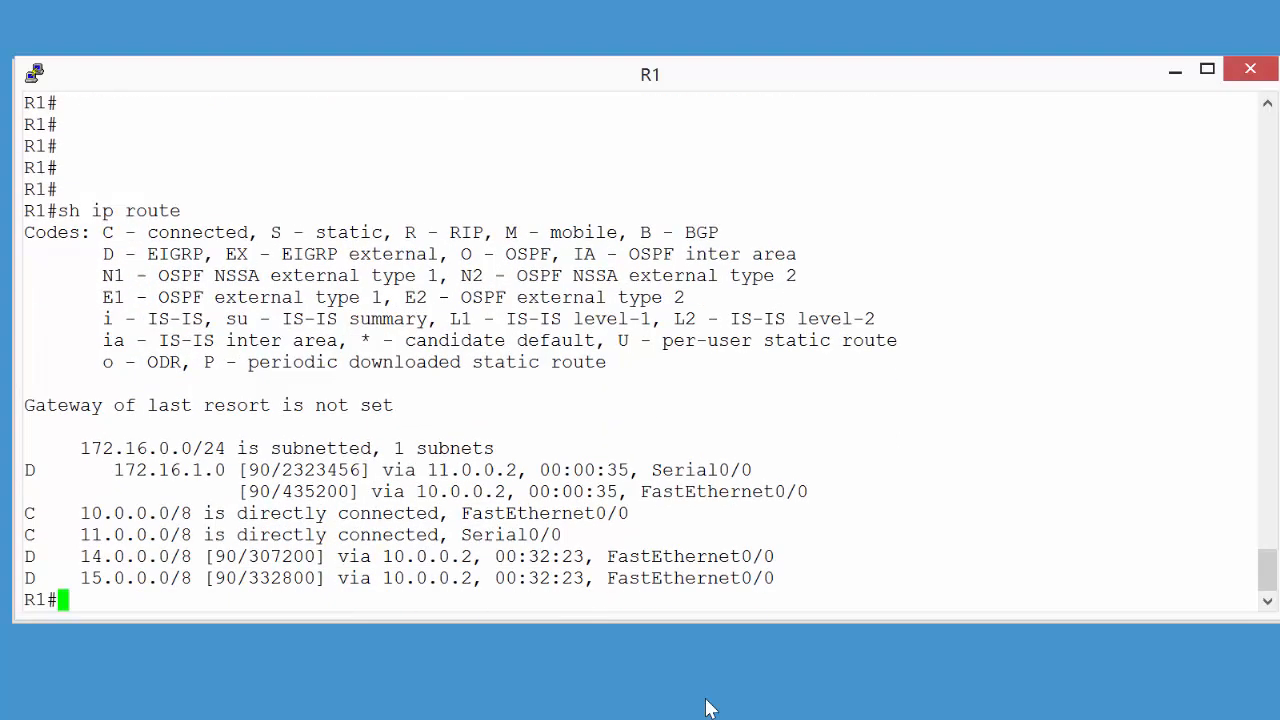